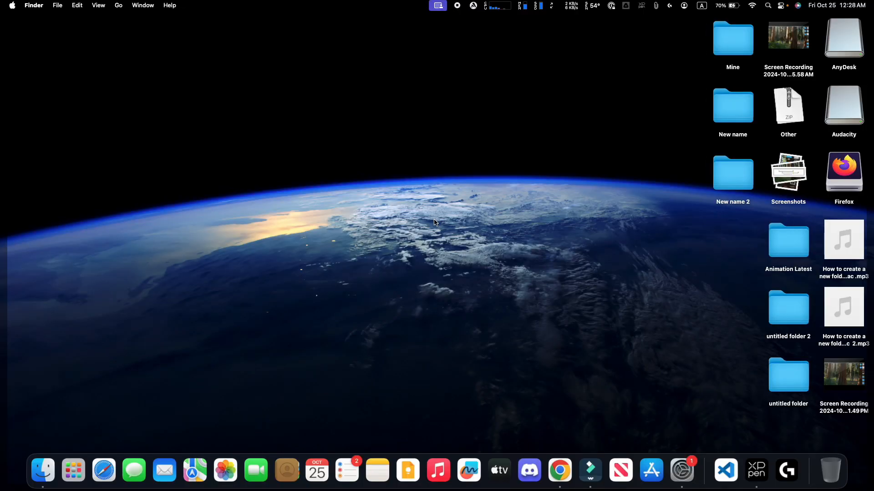
mouse_move(418, 220)
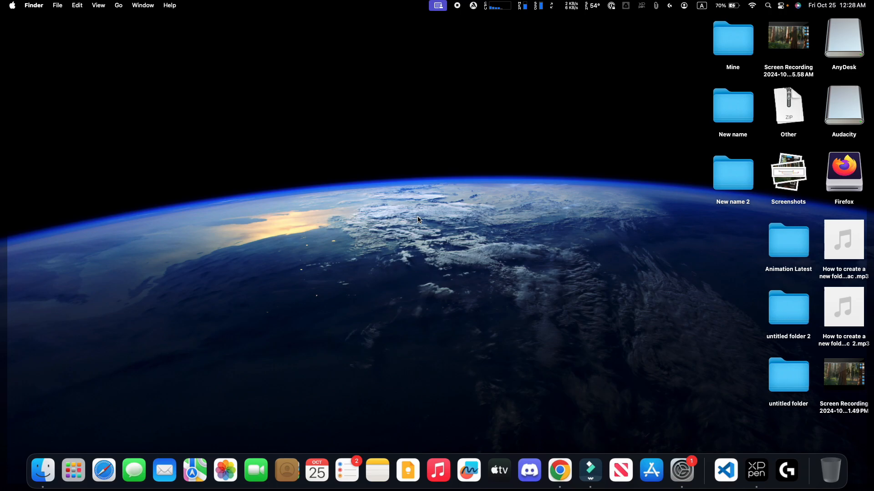
mouse_move(486, 200)
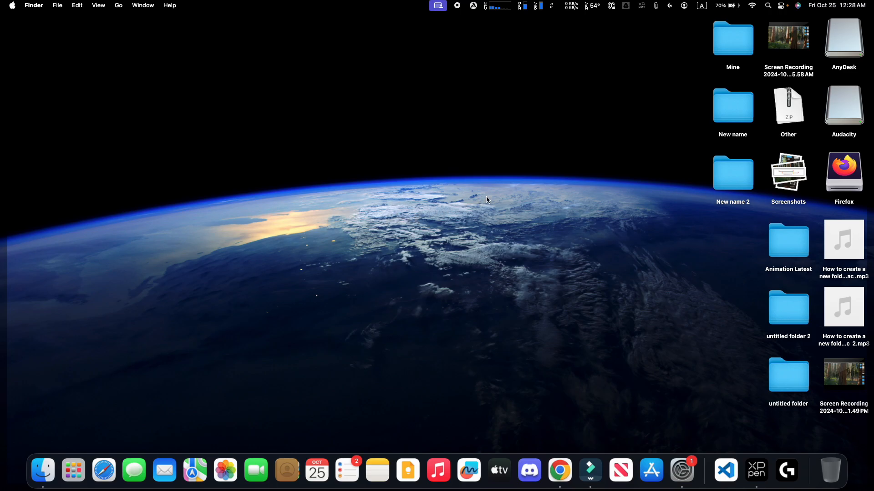
mouse_move(751, 17)
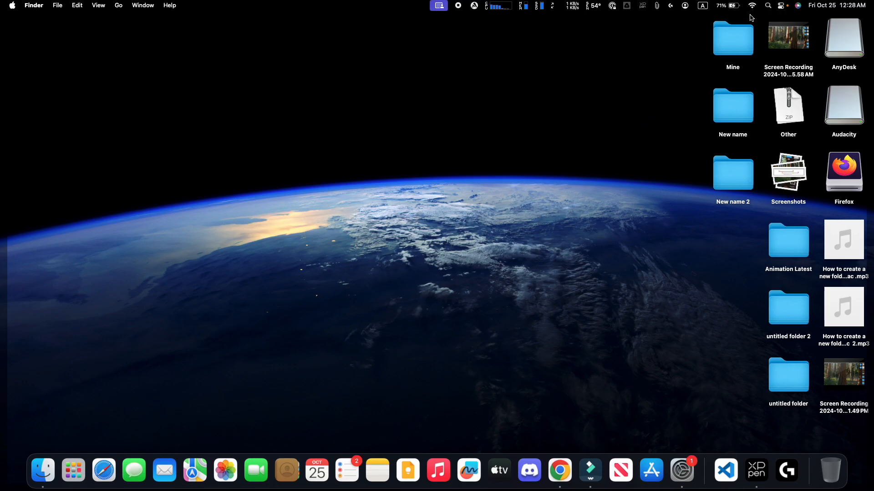
- Bring up Finder's Go to Folder path prompt from the Go menu
click(752, 6)
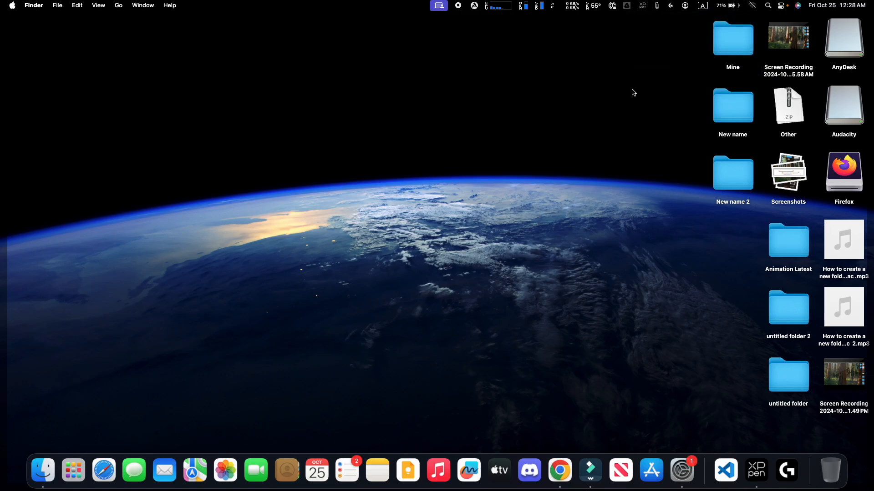
mouse_move(165, 312)
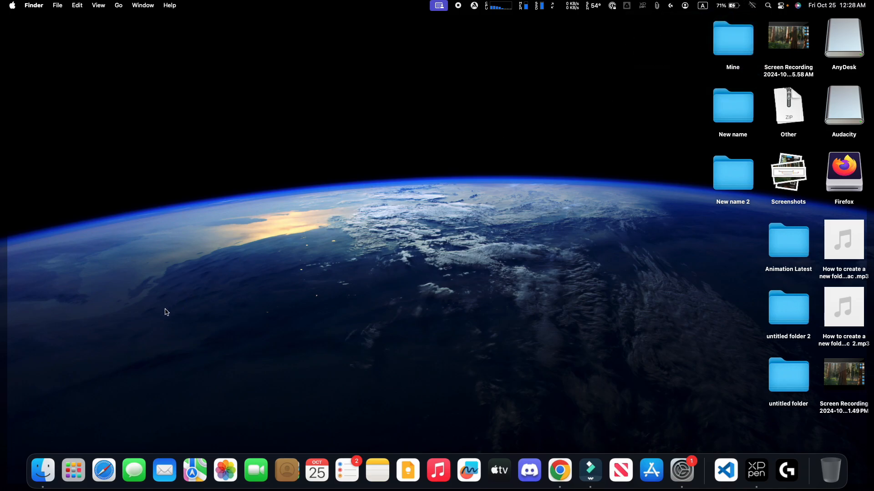
mouse_move(123, 377)
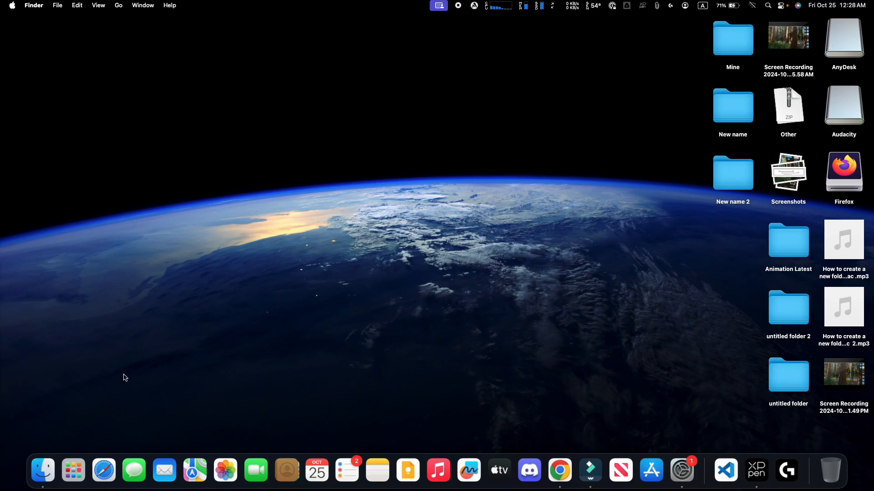
click(43, 471)
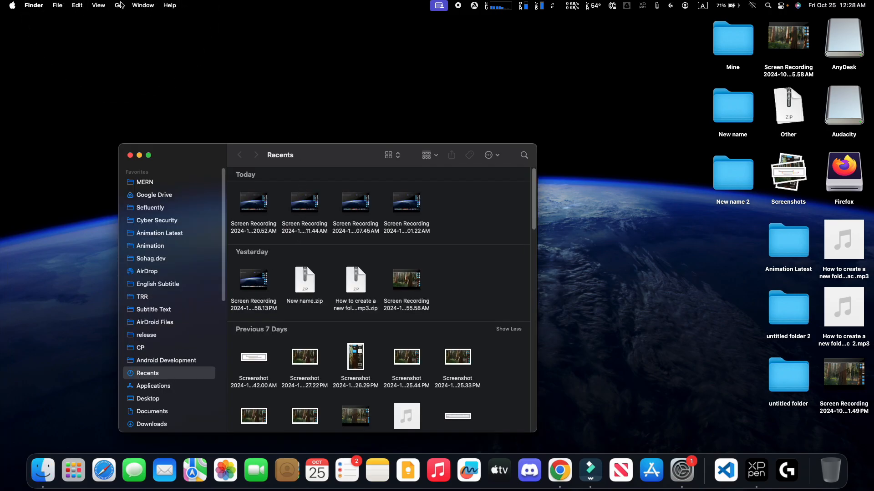
click(118, 5)
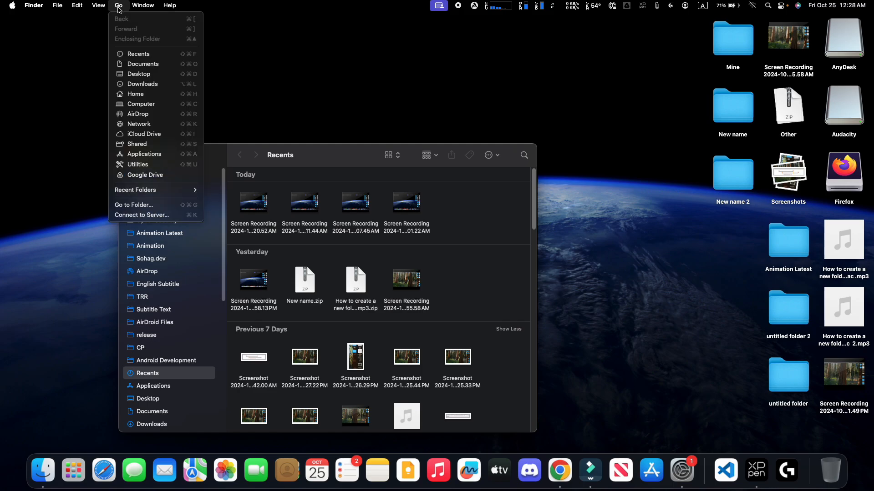
mouse_move(123, 25)
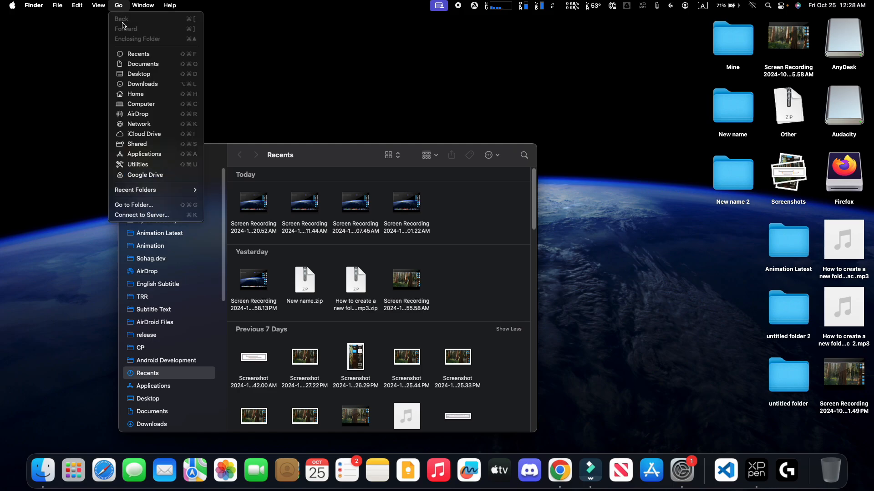
mouse_move(150, 205)
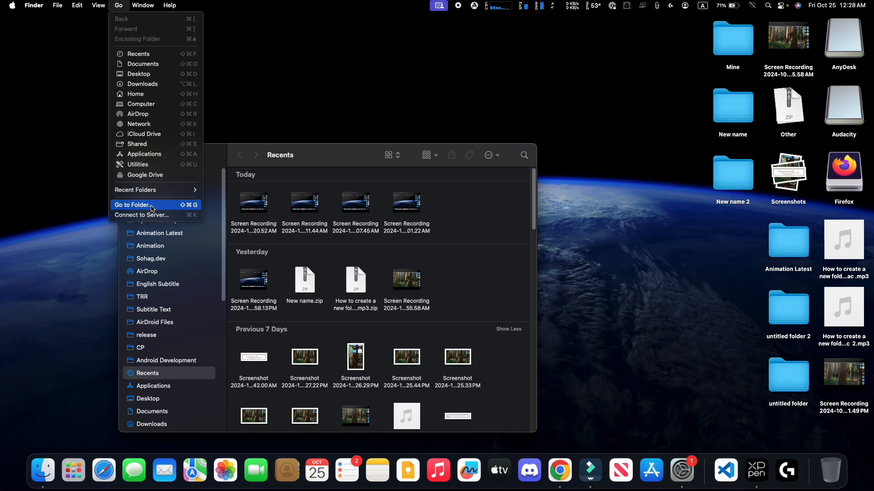
click(132, 205)
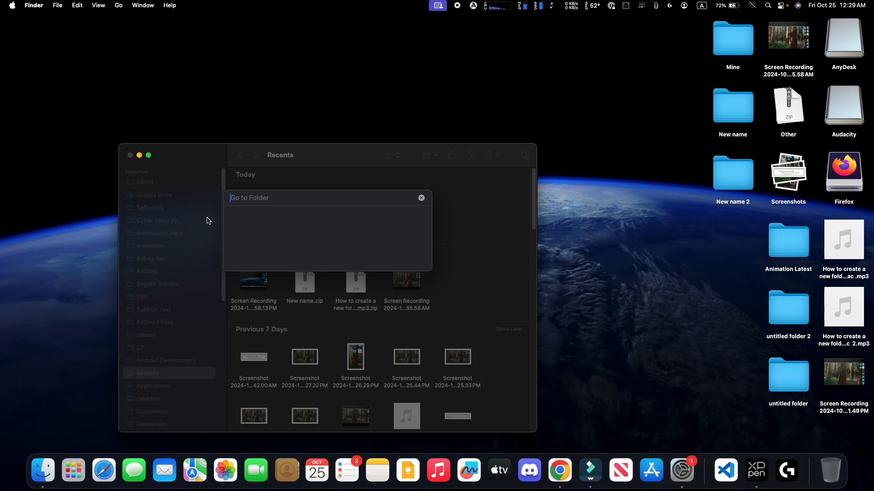
- Jump to /Library/Preferences/SystemConfiguration by path
text(/Library/Preferences/SystemConfiguration)
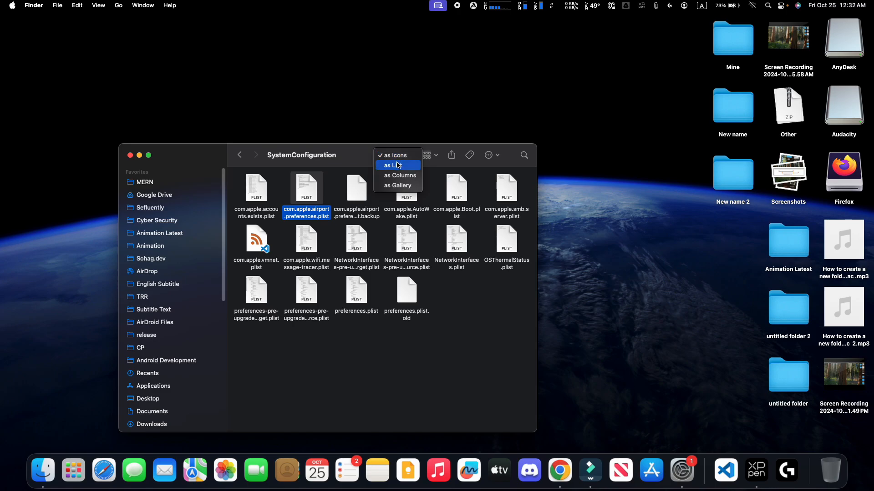
- In list view, select the airport preferences, wifi message-tracer, NetworkInterfaces and preferences plist files for copying
click(395, 165)
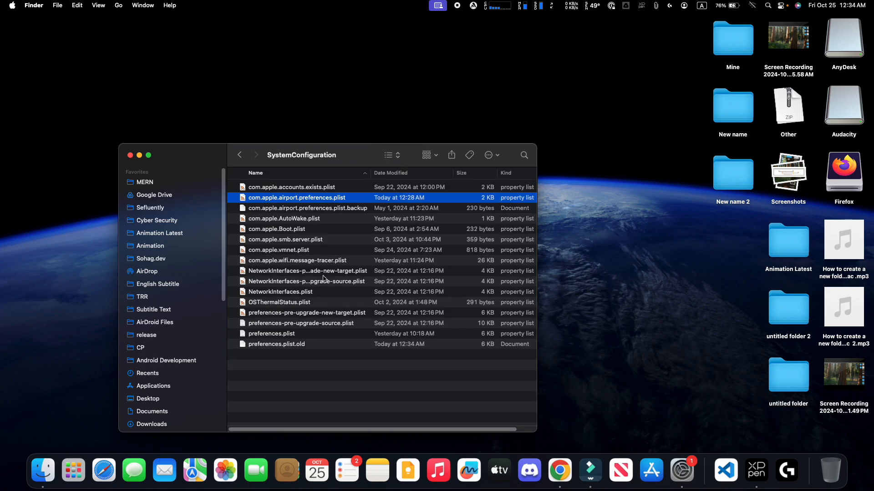
click(297, 260)
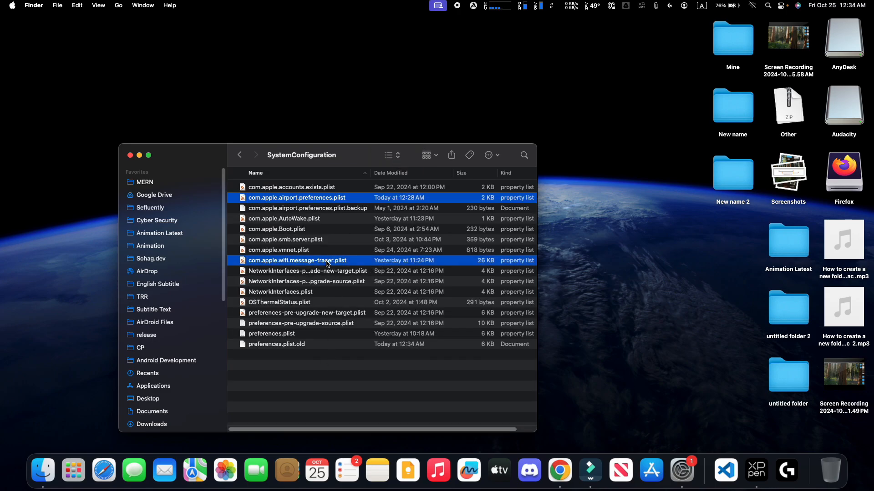
click(280, 292)
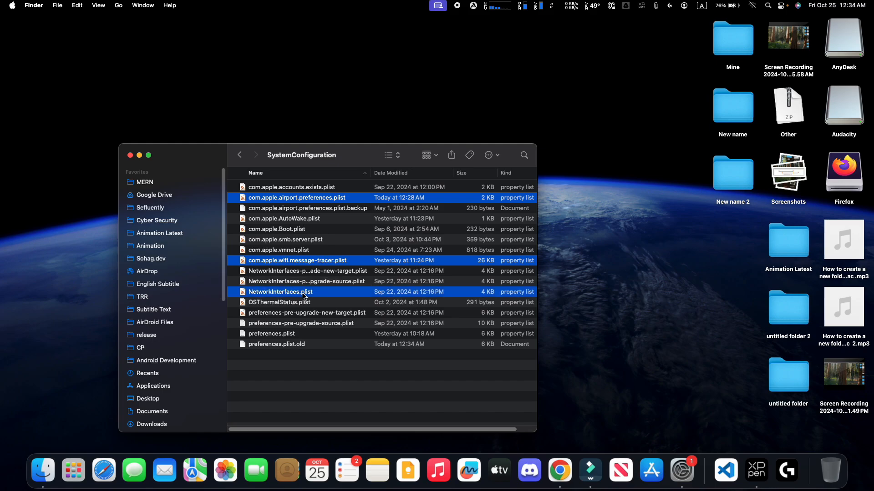
click(272, 333)
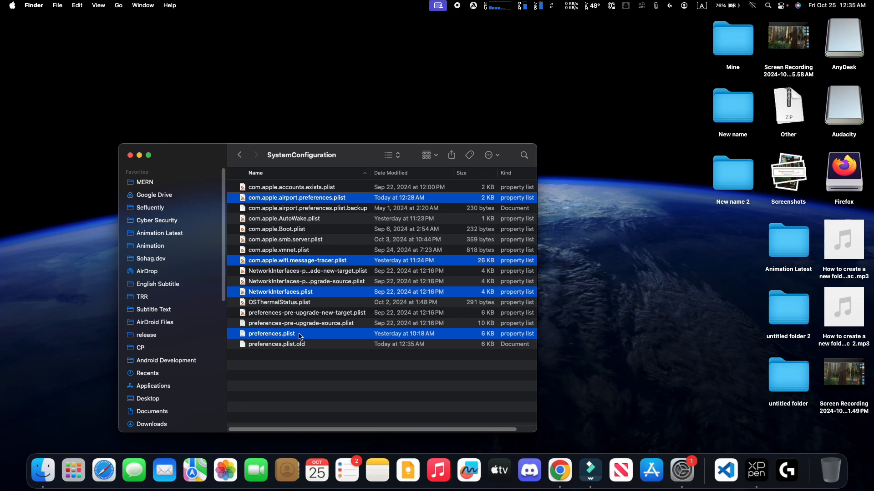
right_click(271, 333)
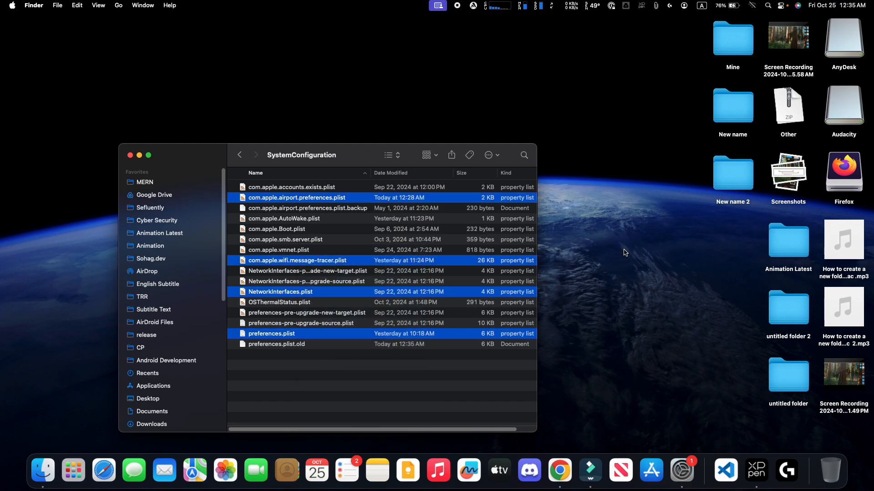
- Create untitled folder 3 on the desktop and paste the four plist copies into it
right_click(624, 252)
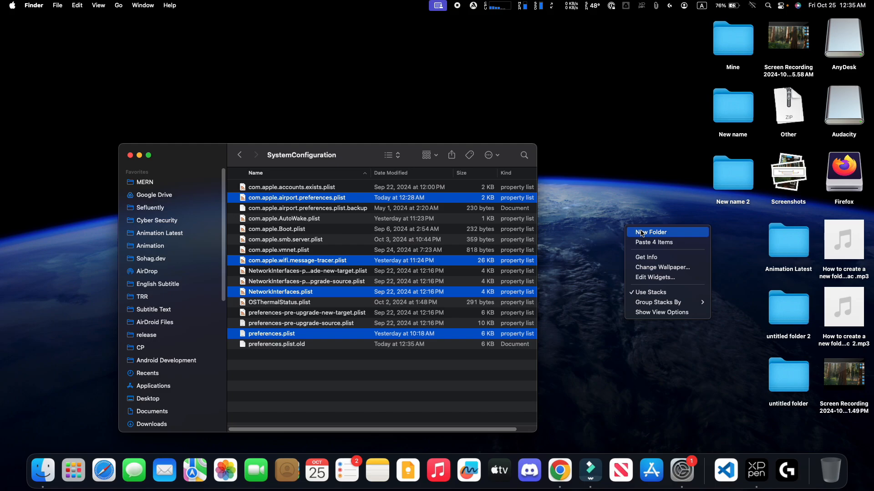
click(650, 232)
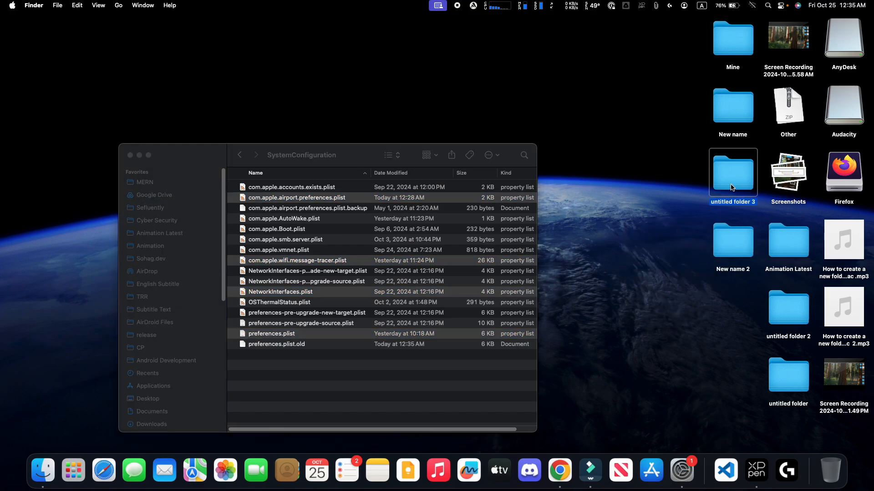
right_click(390, 279)
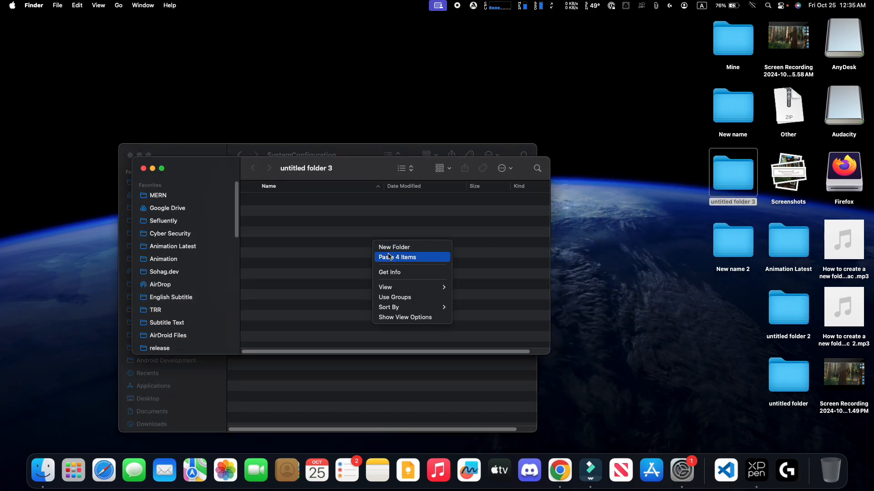
click(397, 257)
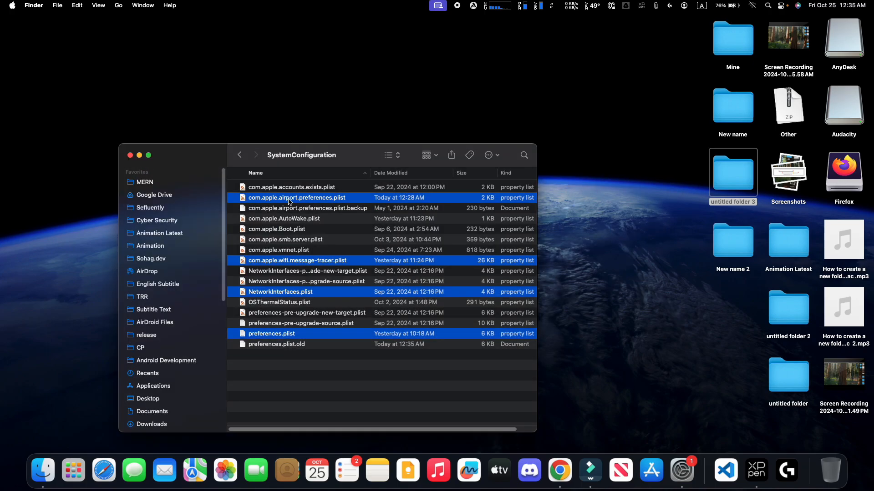
- Move the four selected plist files to the Trash, authorizing with the admin password
right_click(295, 198)
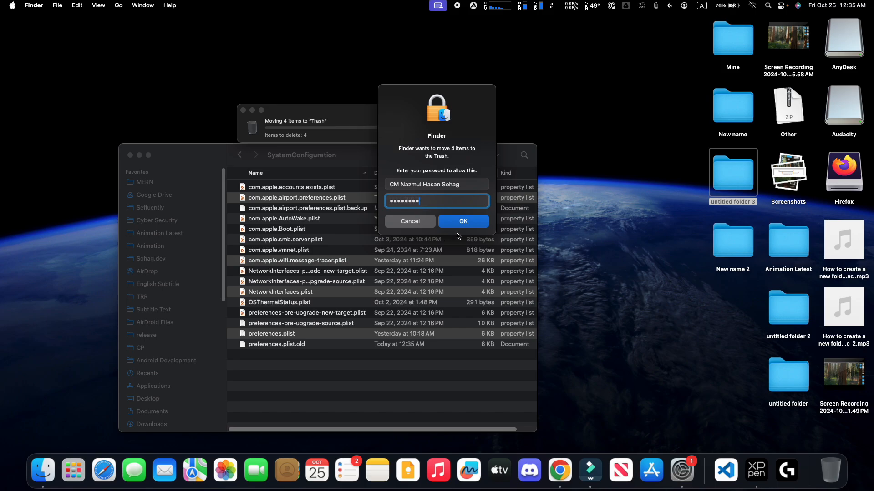
click(464, 221)
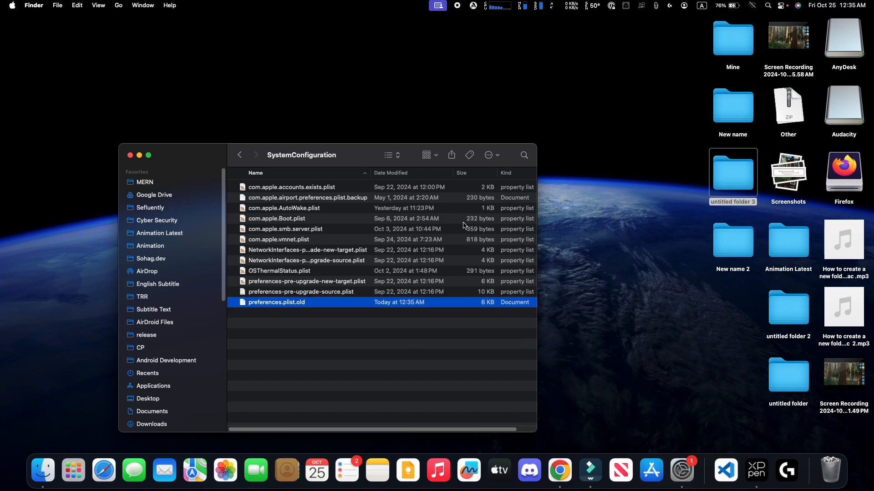
mouse_move(568, 264)
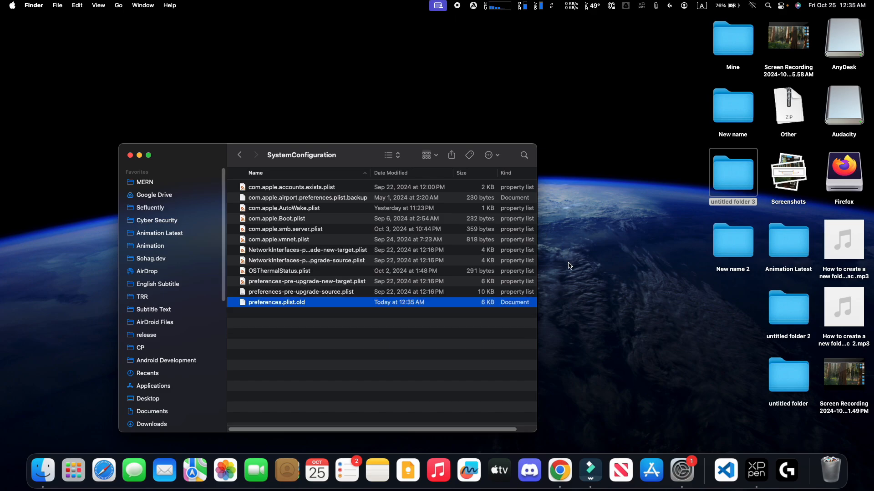
mouse_move(836, 476)
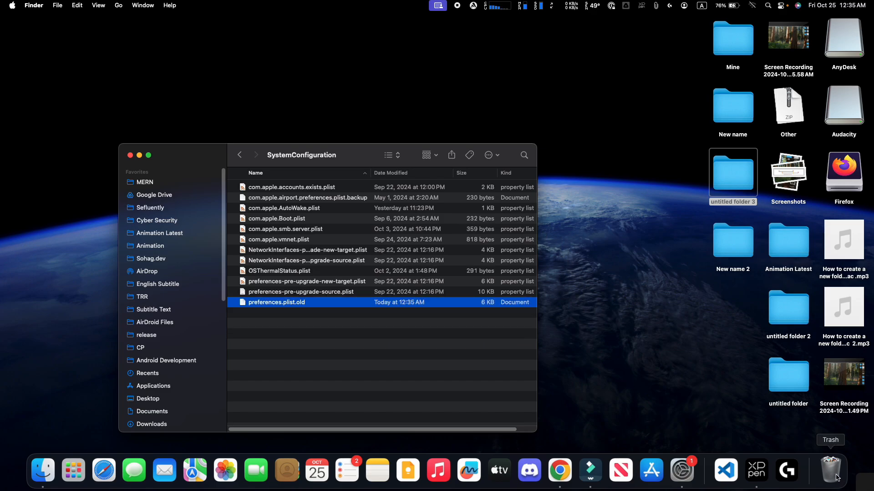
- Empty the Trash to permanently erase the four plist files
click(830, 471)
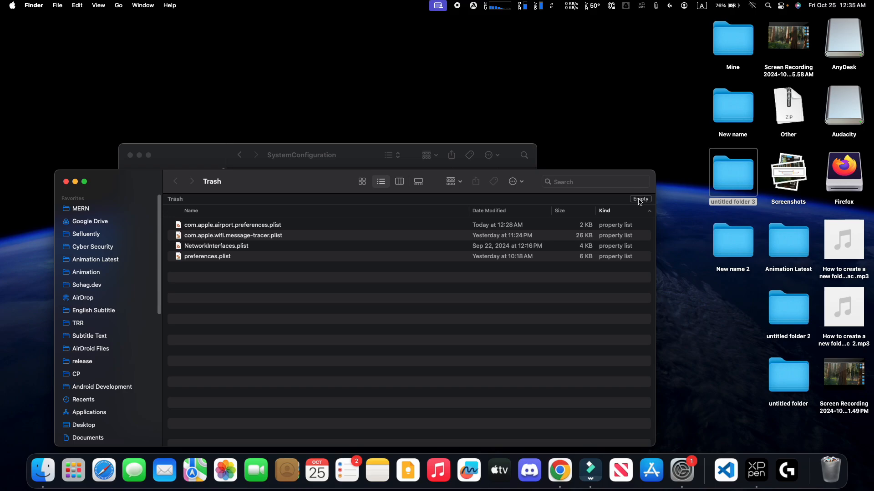
click(640, 199)
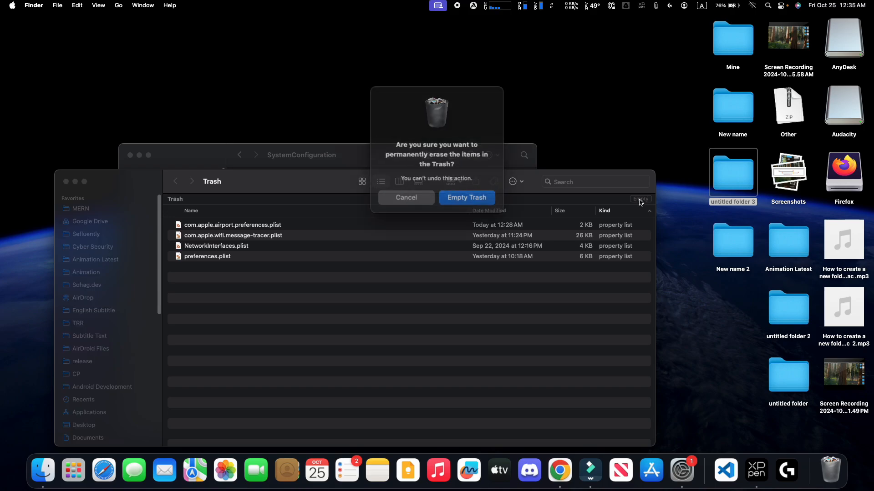
click(466, 198)
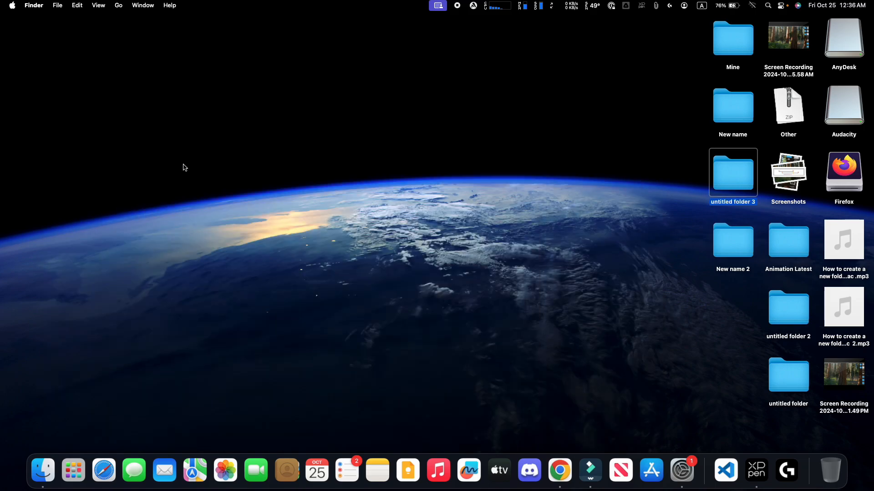